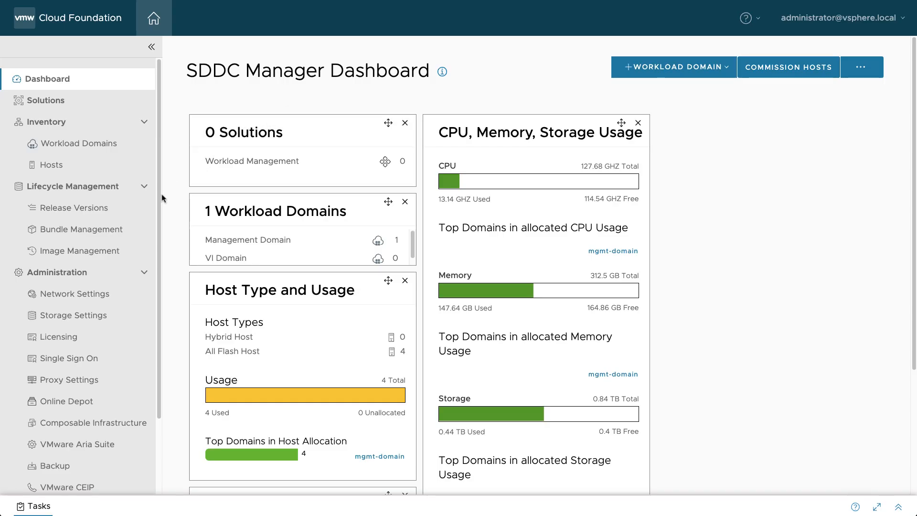
Open Release Versions under Lifecycle Management to view VCF releases and their bill of materials.
left_click(75, 208)
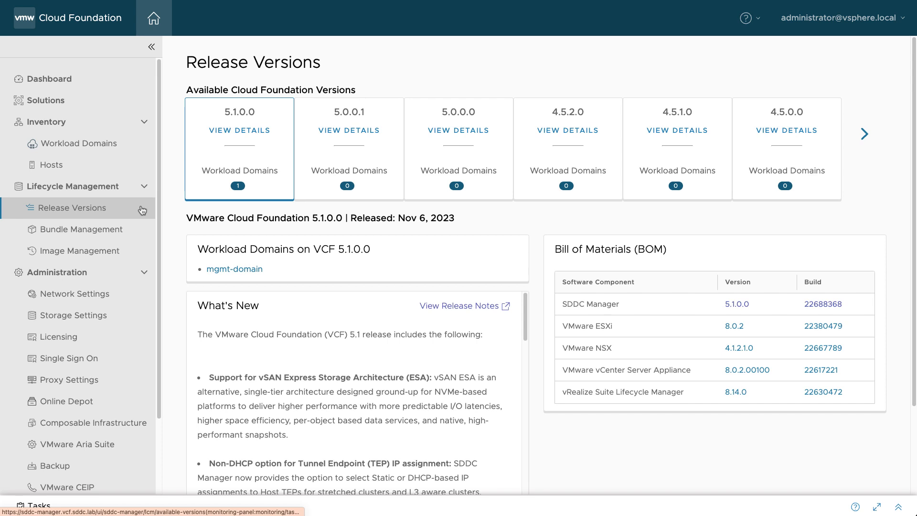
mouse_move(245, 151)
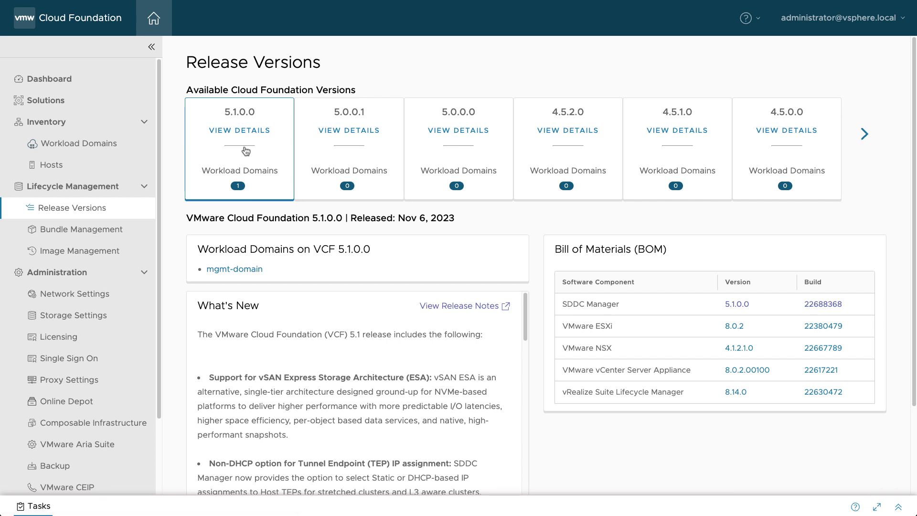
mouse_move(460, 154)
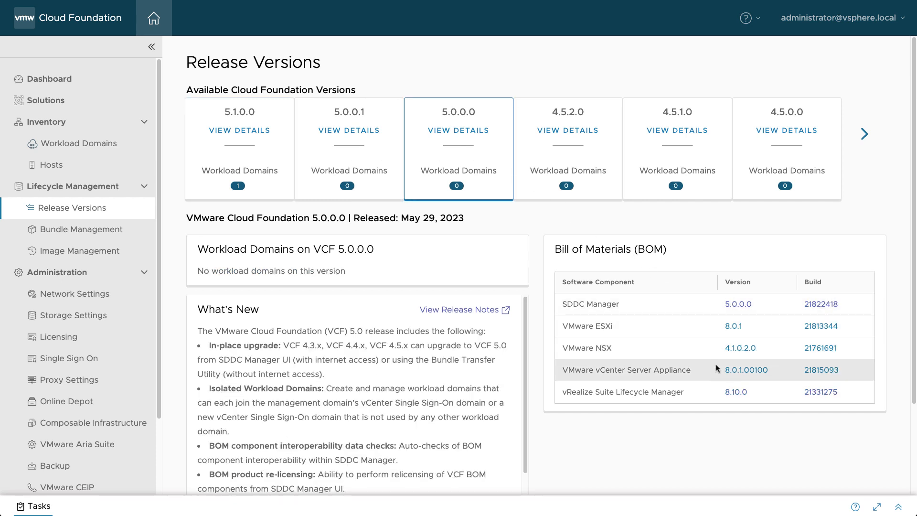
mouse_move(714, 397)
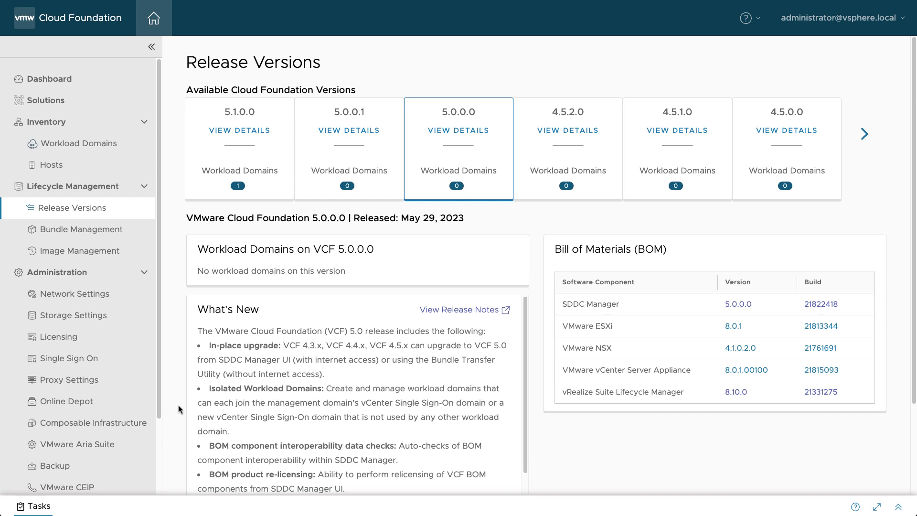
Download the NSX_T_MANAGER 4.1.2.1.0 install bundle now and check the download history.
left_click(65, 401)
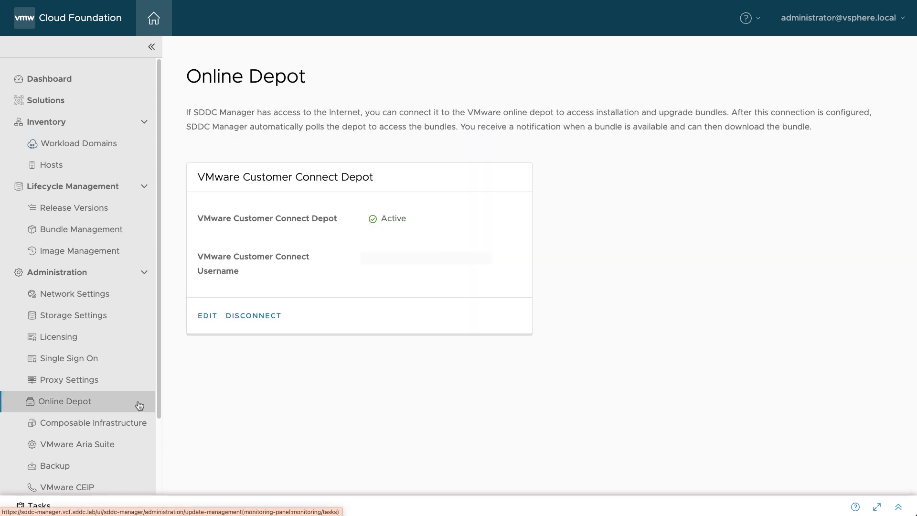
mouse_move(135, 273)
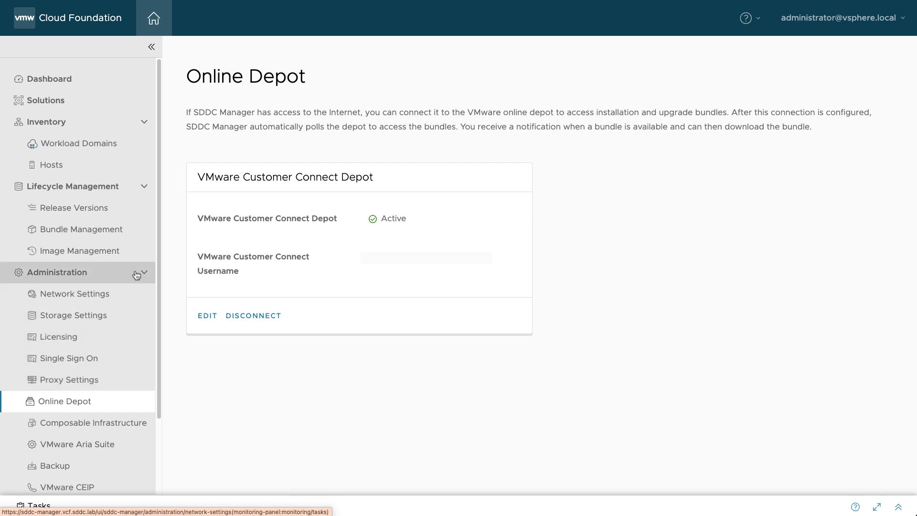
left_click(81, 229)
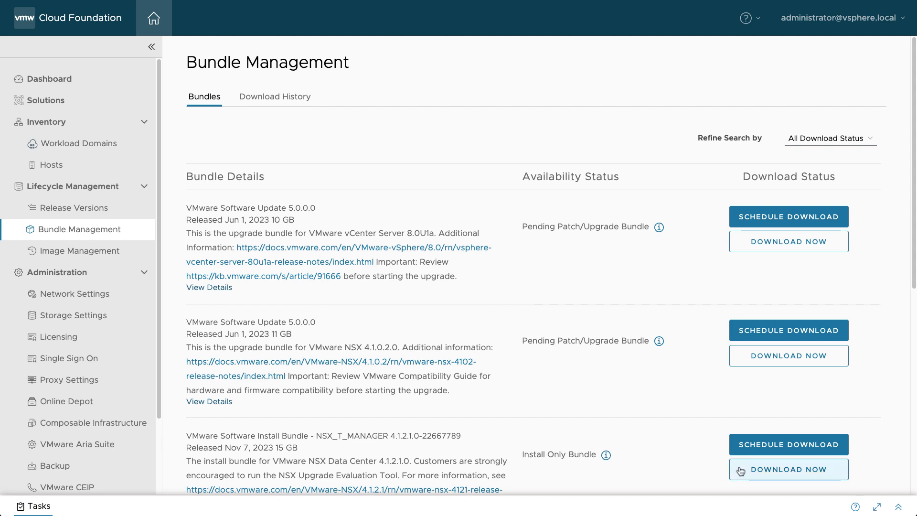
left_click(788, 469)
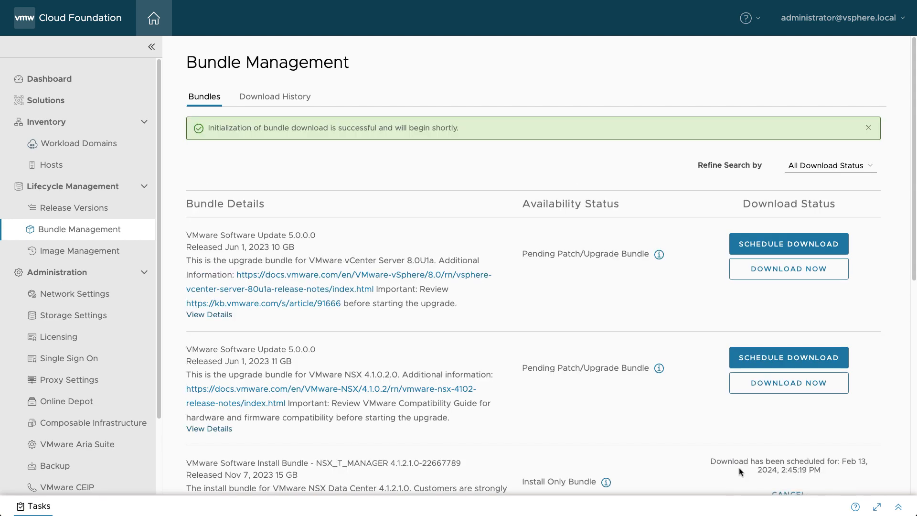
left_click(274, 96)
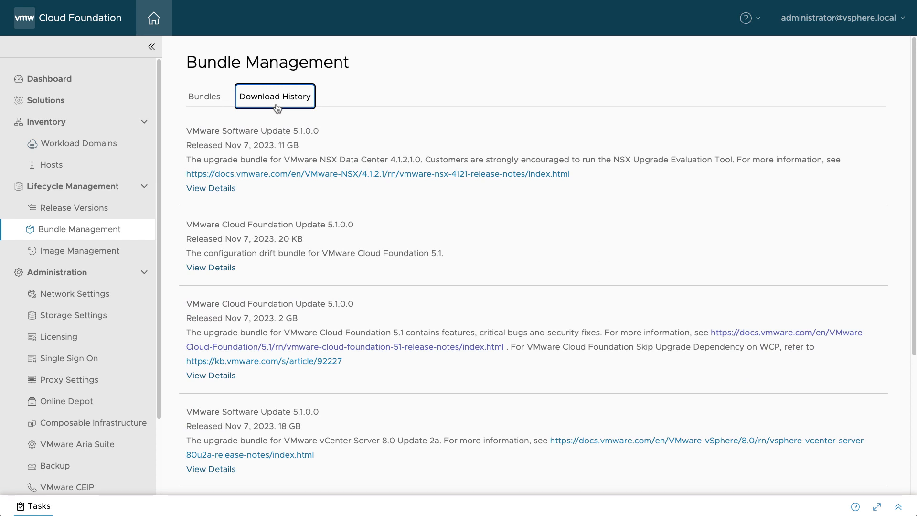
mouse_move(75, 143)
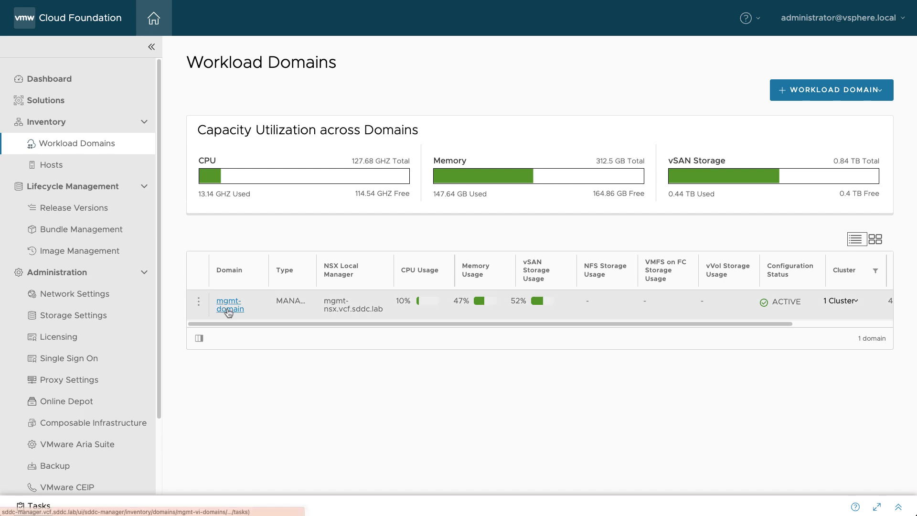
Review mgmt-domain's Updates tab: precheck passed with no issues, already on VCF 5.1.0.0.
left_click(229, 305)
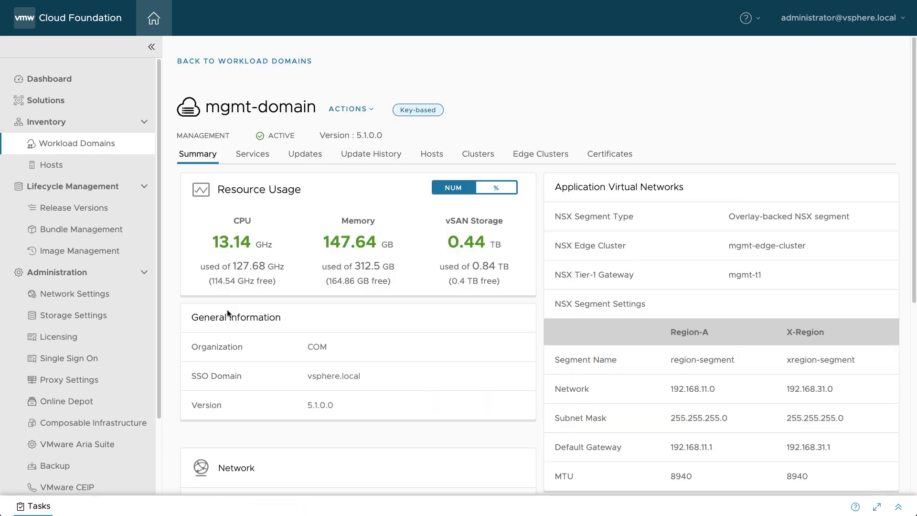
mouse_move(229, 311)
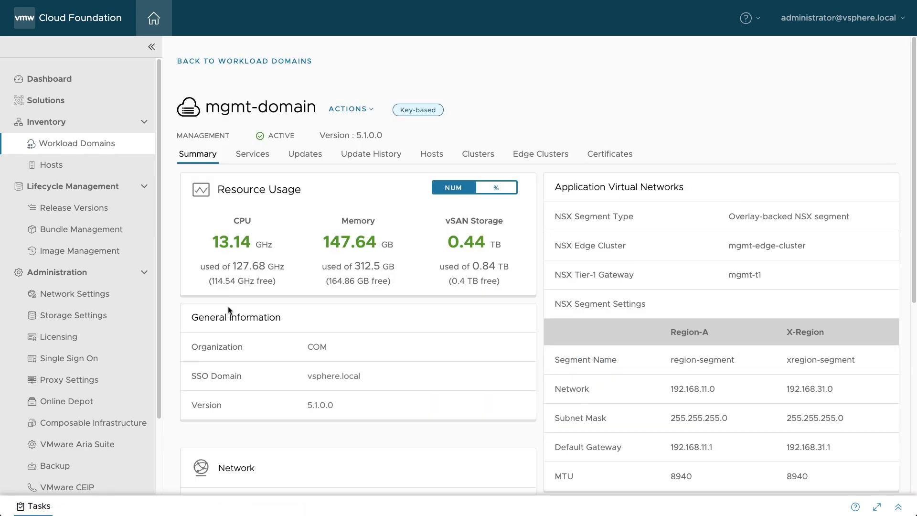
left_click(304, 154)
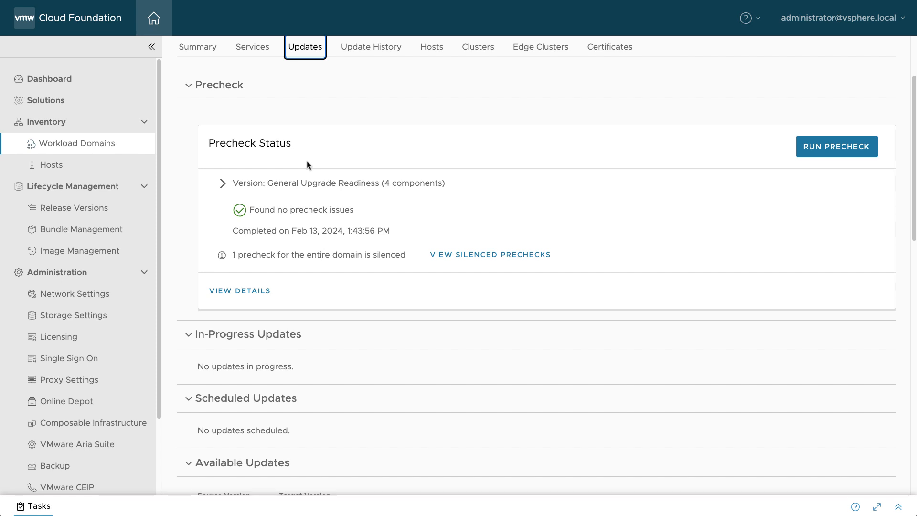
scroll("down", 3)
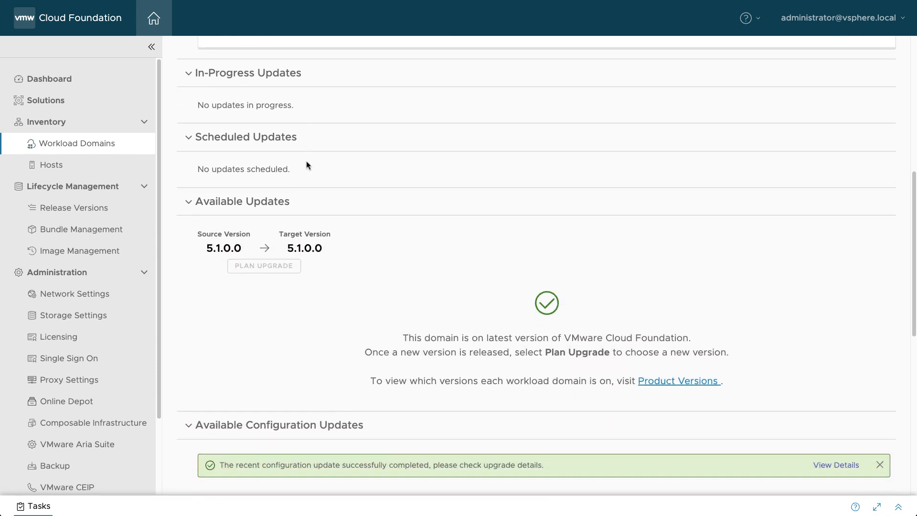
scroll("down", 3)
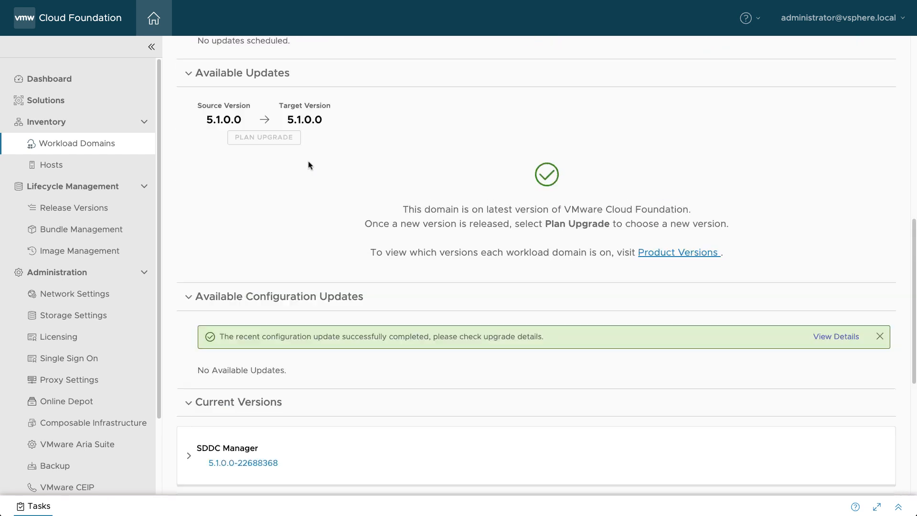
left_click(305, 153)
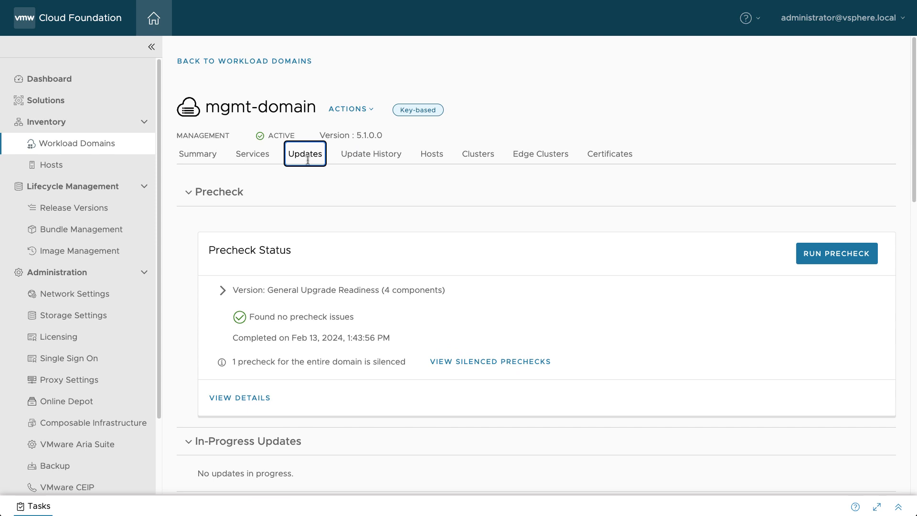
Review the mgmt-domain update history, then return to the Release Versions page.
left_click(371, 154)
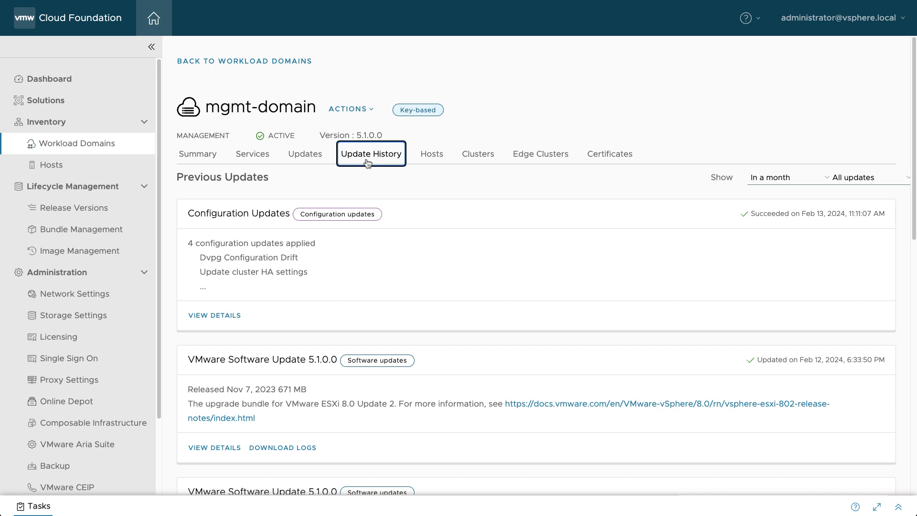
mouse_move(367, 163)
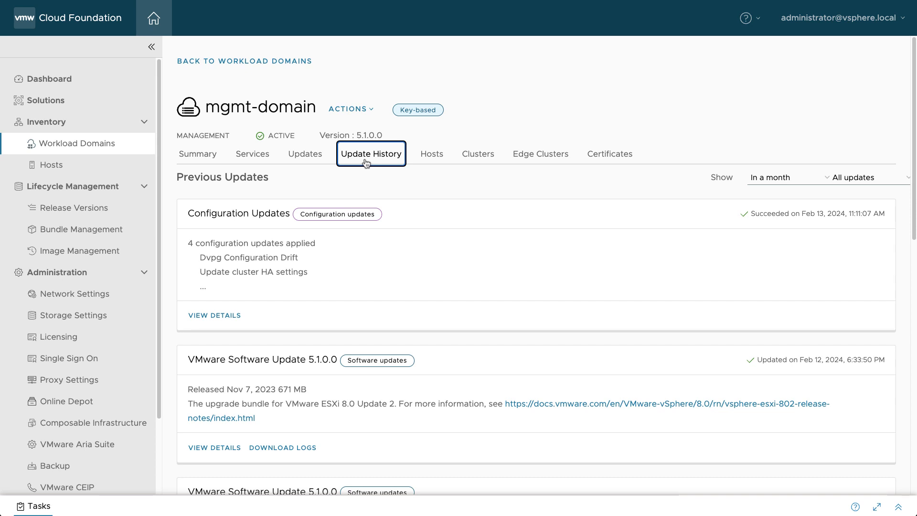
mouse_move(315, 174)
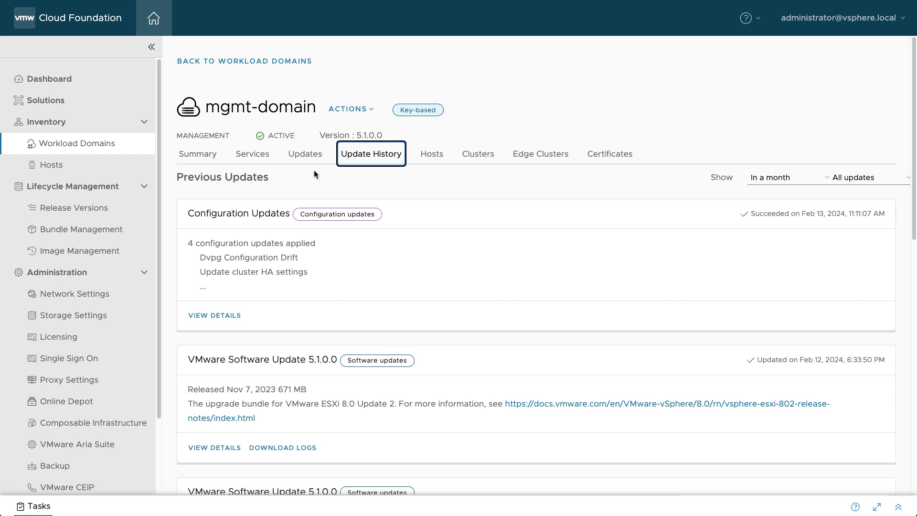
left_click(73, 208)
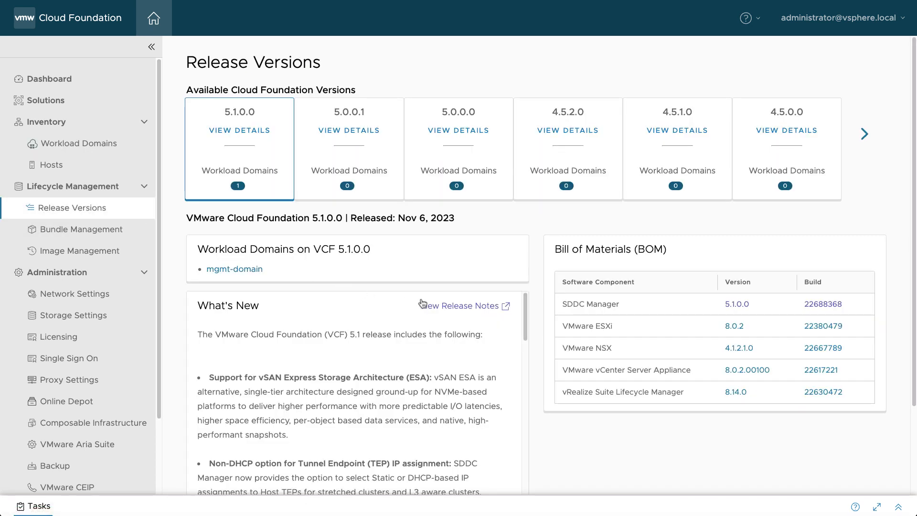
left_click(461, 305)
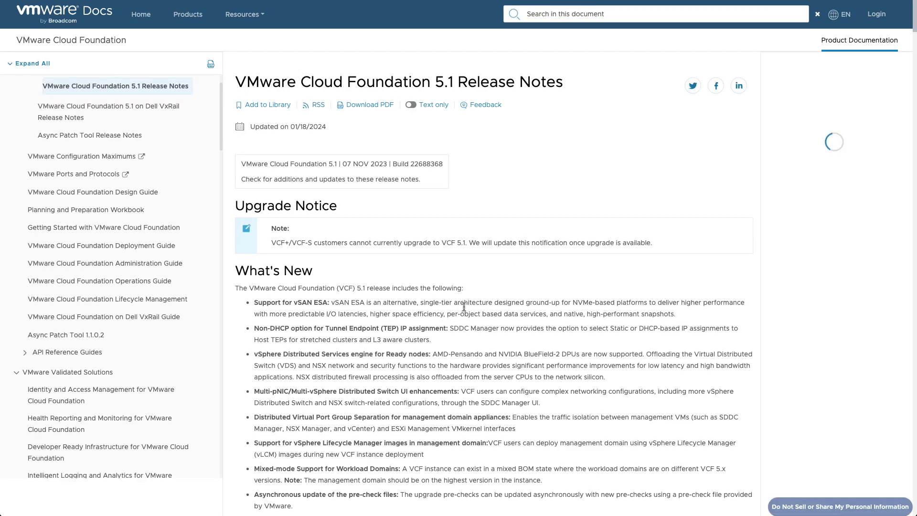
scroll("down", 3)
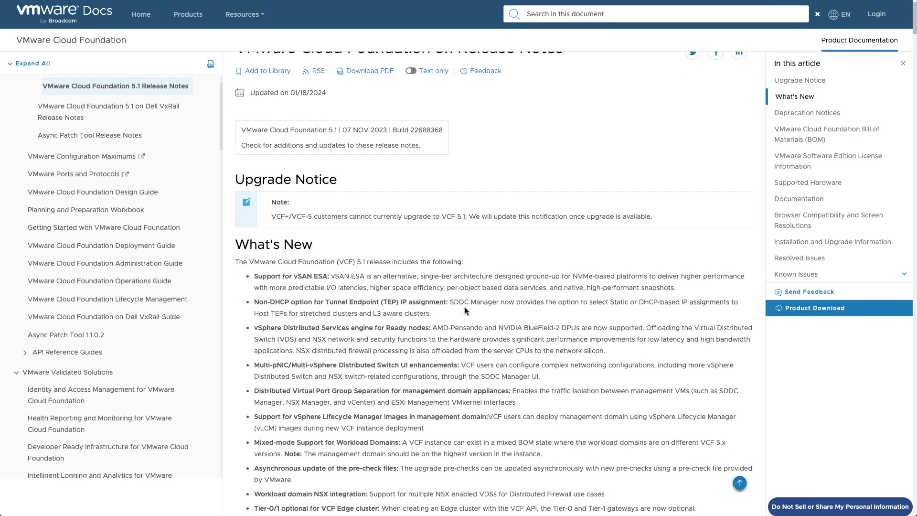
scroll("down", 3)
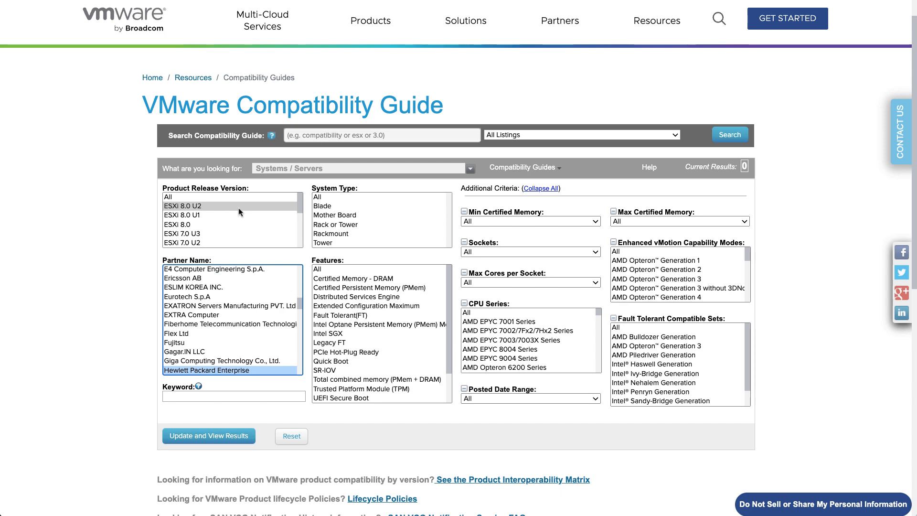
type("dl38")
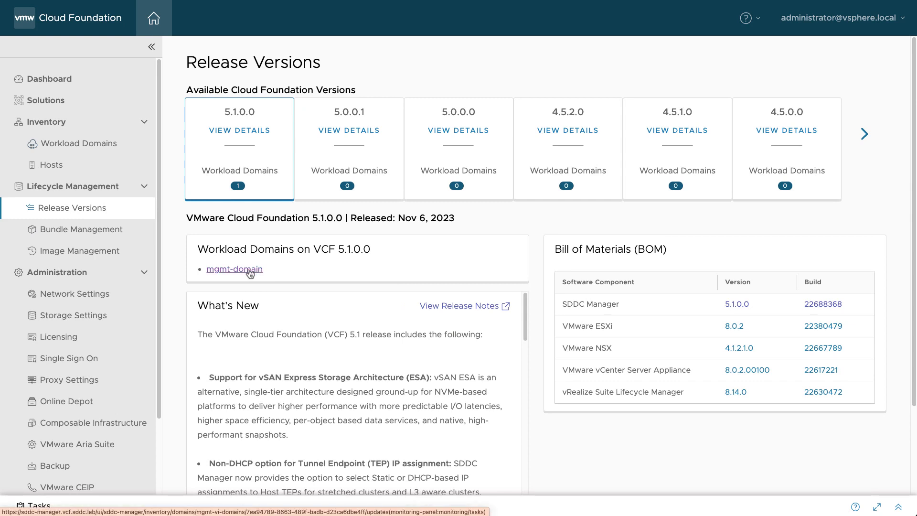
Set up a new mgmt-domain precheck targeting General Upgrade Readiness.
left_click(234, 269)
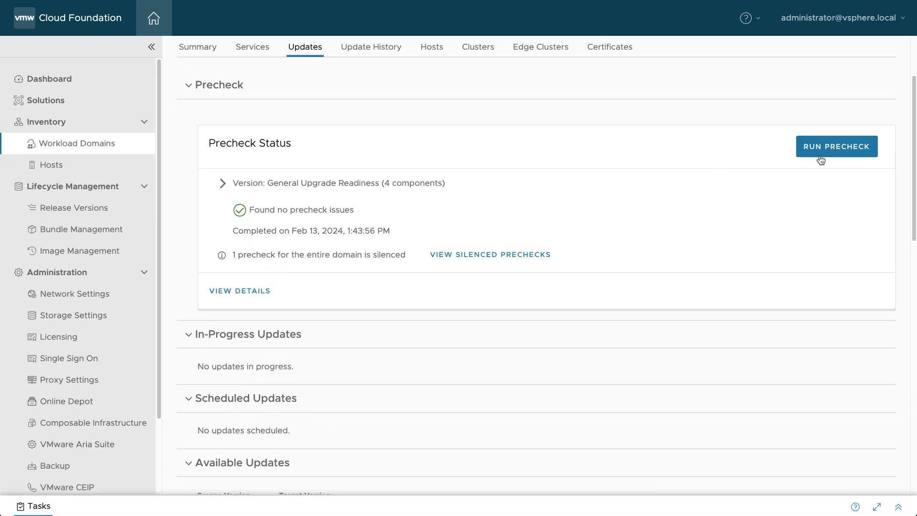
left_click(836, 146)
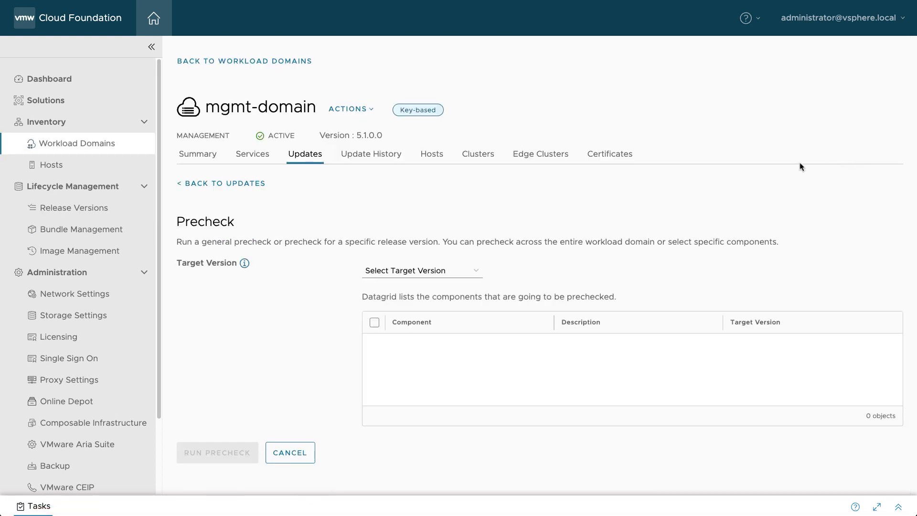
left_click(421, 271)
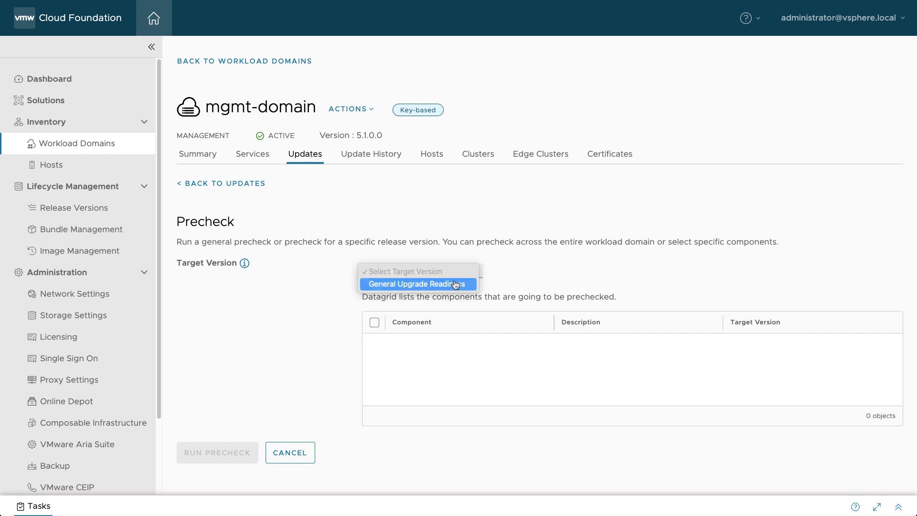
left_click(417, 283)
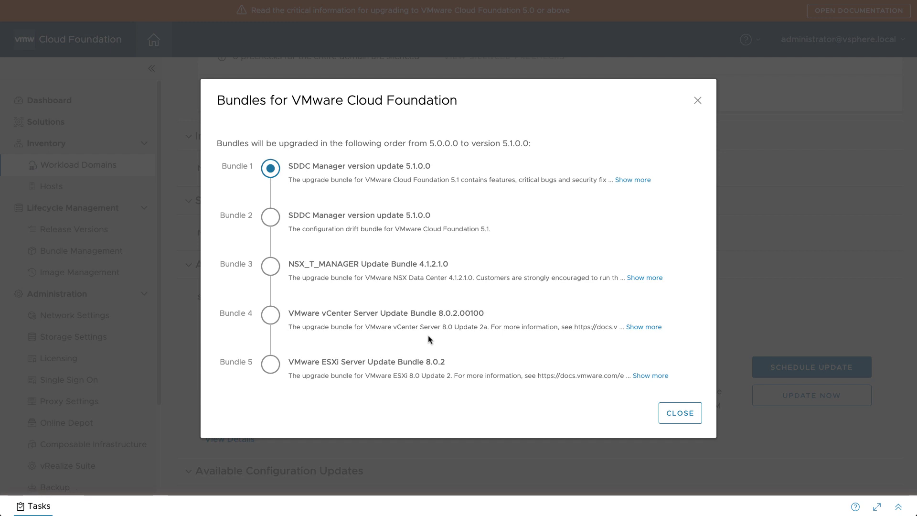
mouse_move(579, 407)
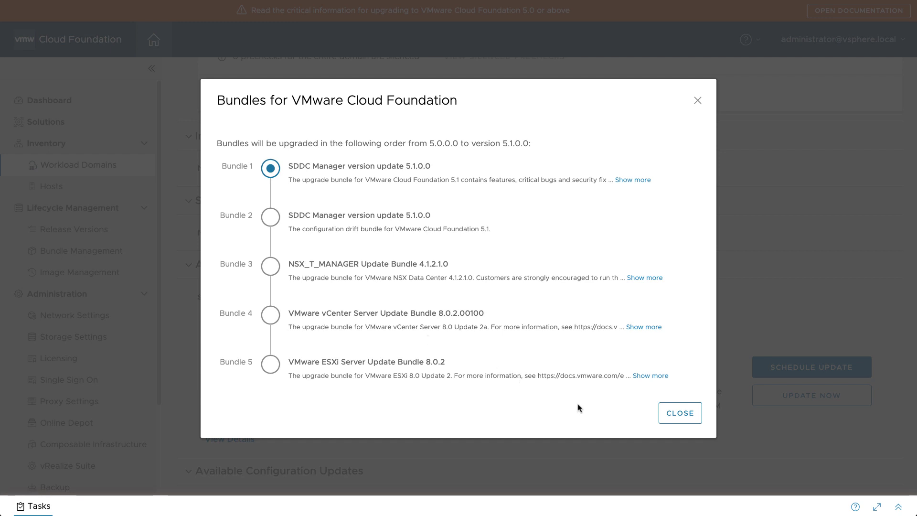